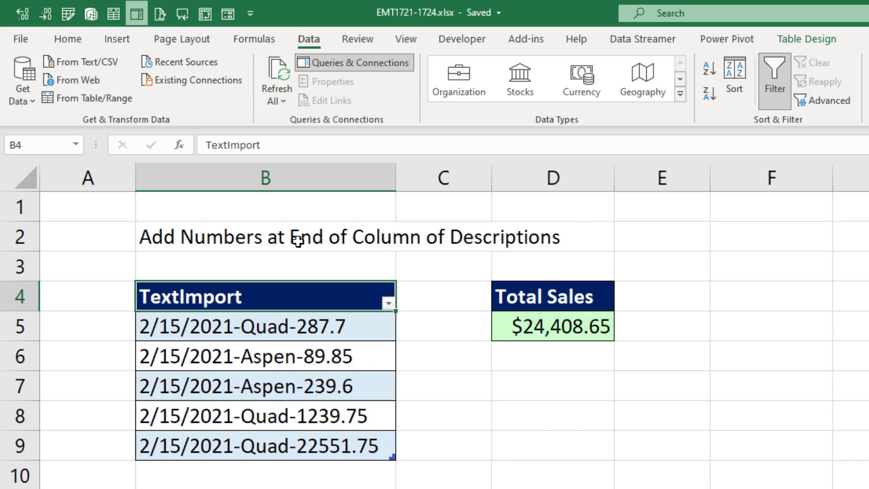
mouse_move(128, 132)
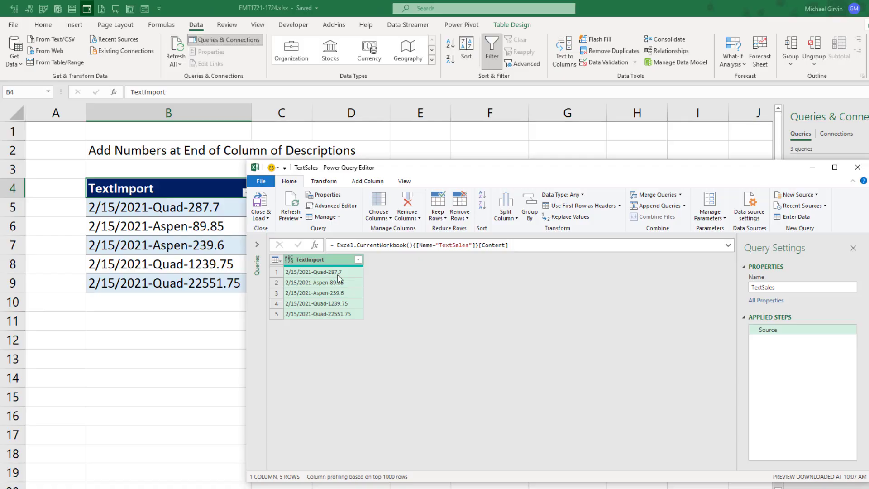
- Extract the TextImport text after the last dash, scanning from the end of the input
click(324, 181)
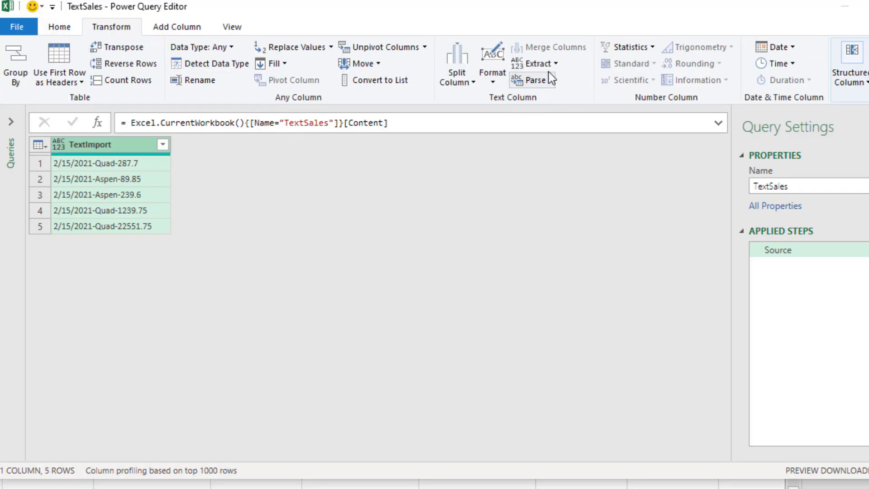
click(538, 63)
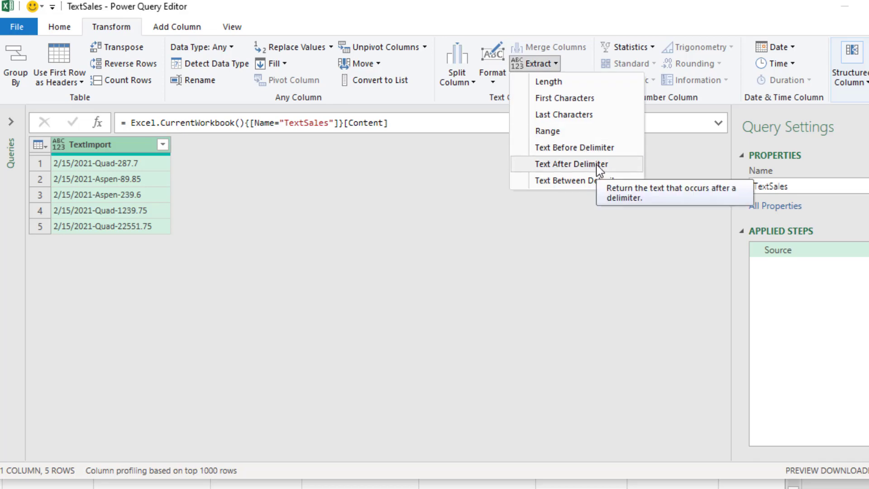
click(570, 164)
text(-)
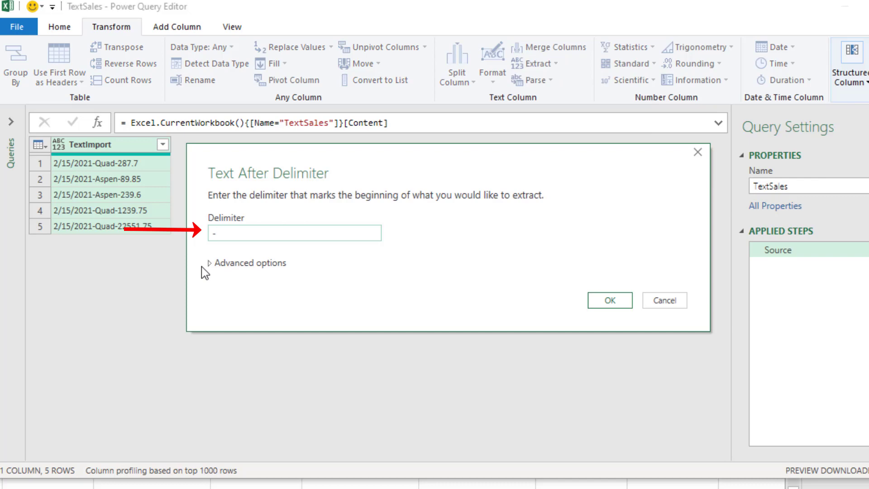
click(250, 263)
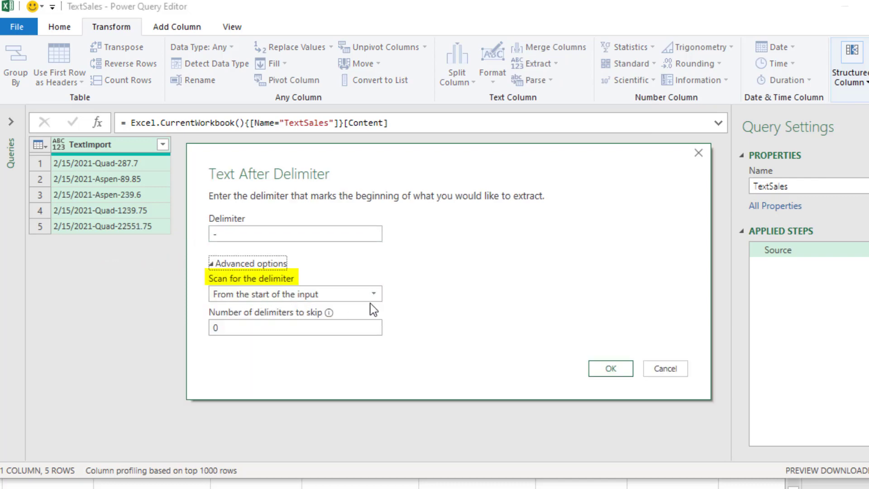
click(295, 293)
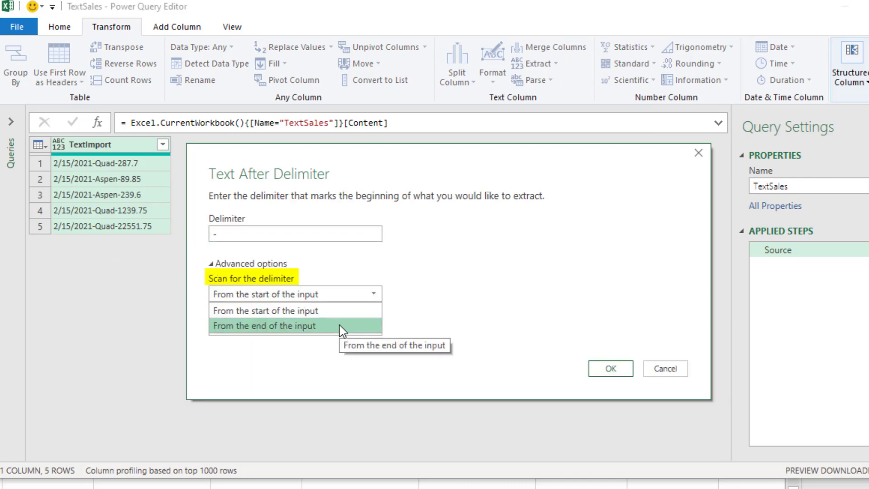
click(263, 325)
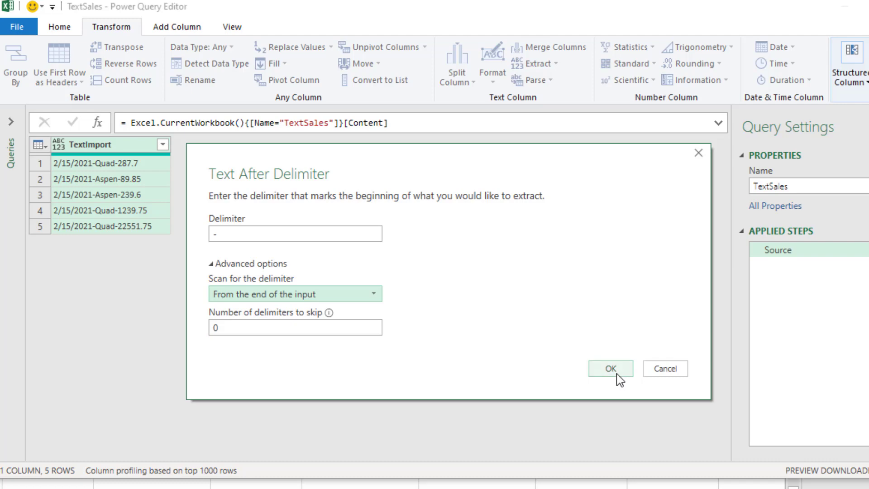
click(612, 369)
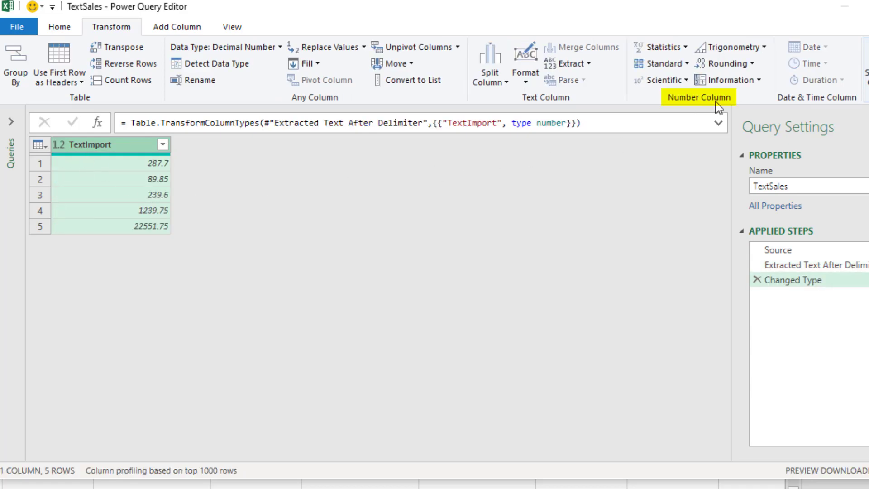
- Sum the extracted TextImport amounts into a single 24408.65 total
click(662, 47)
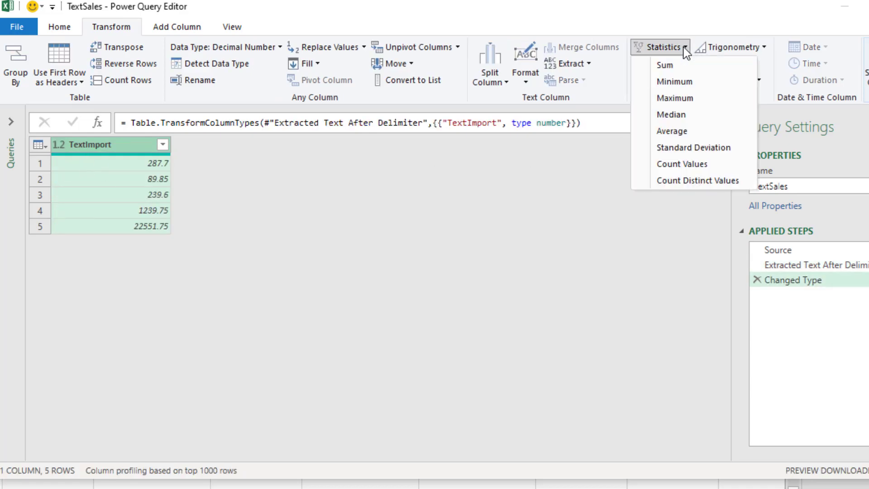
mouse_move(681, 70)
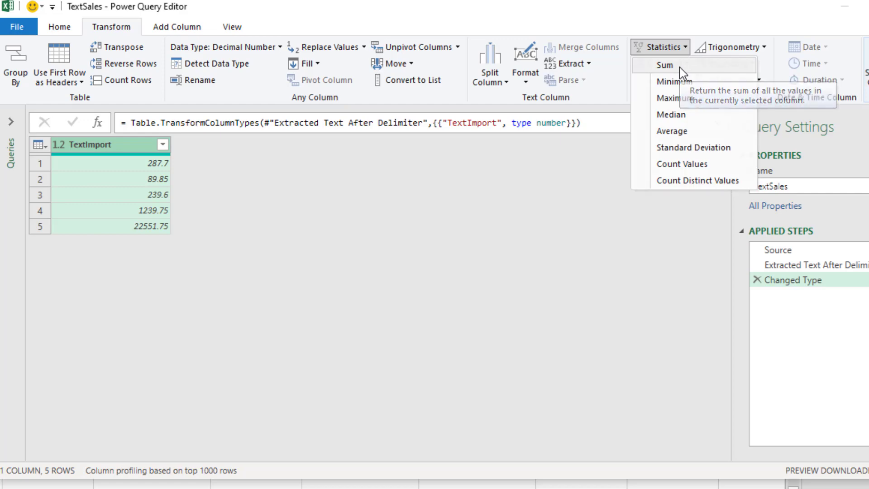
click(664, 65)
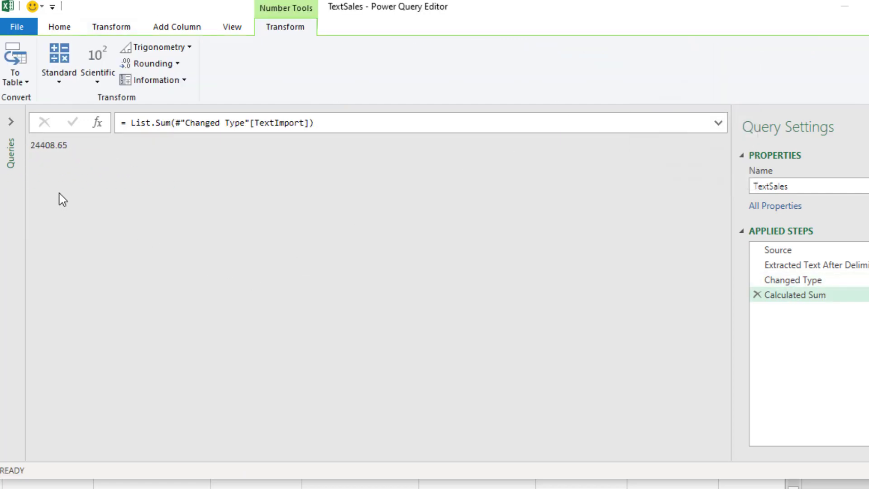
mouse_move(104, 191)
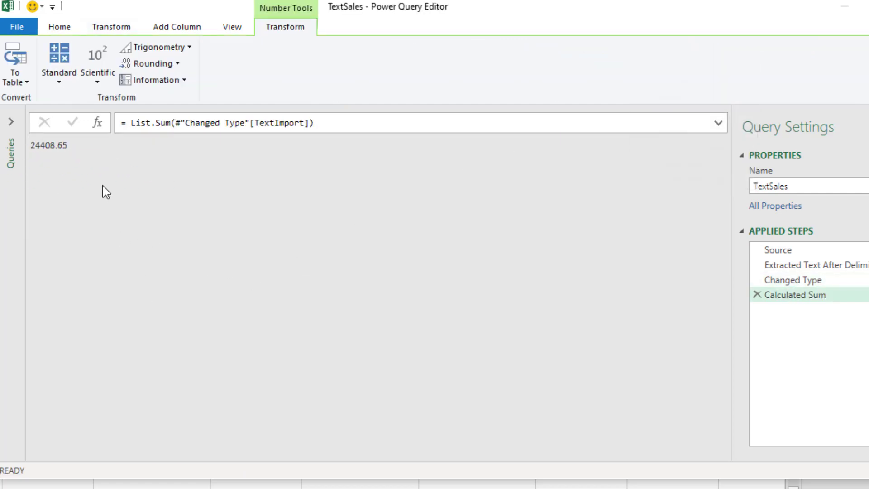
- Close & Load the query as a table into existing worksheet cell $D$7
click(58, 28)
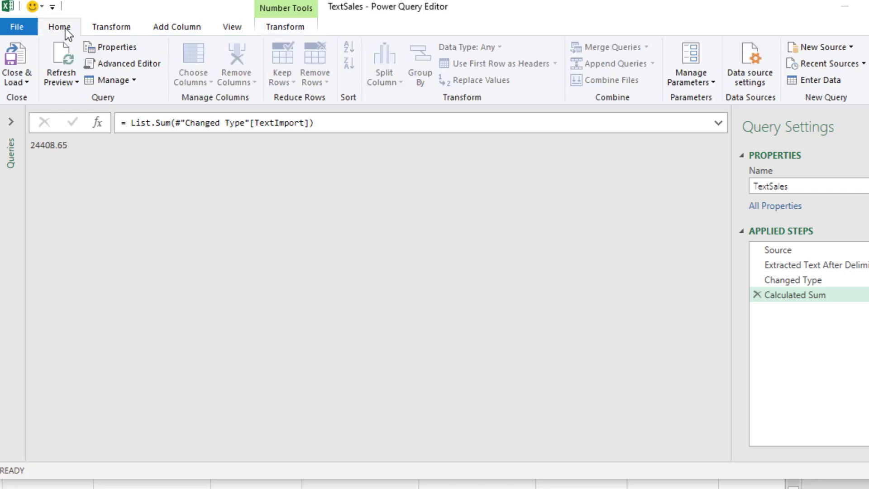
click(16, 66)
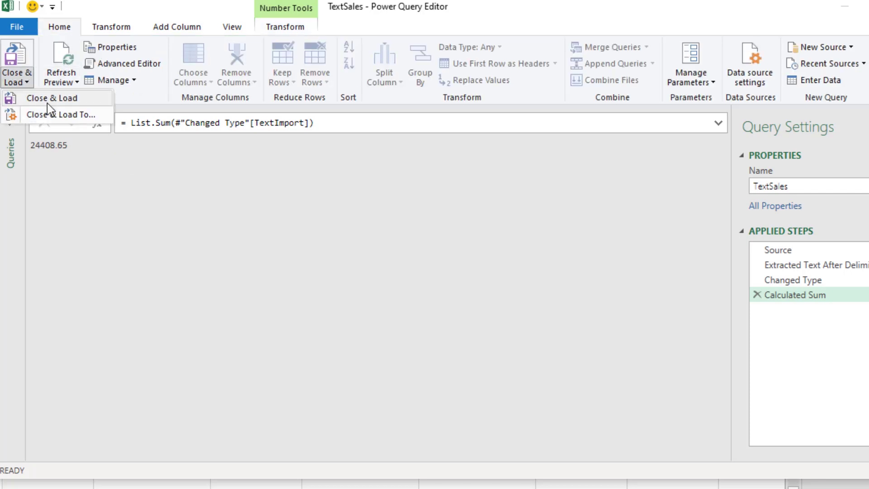
mouse_move(56, 120)
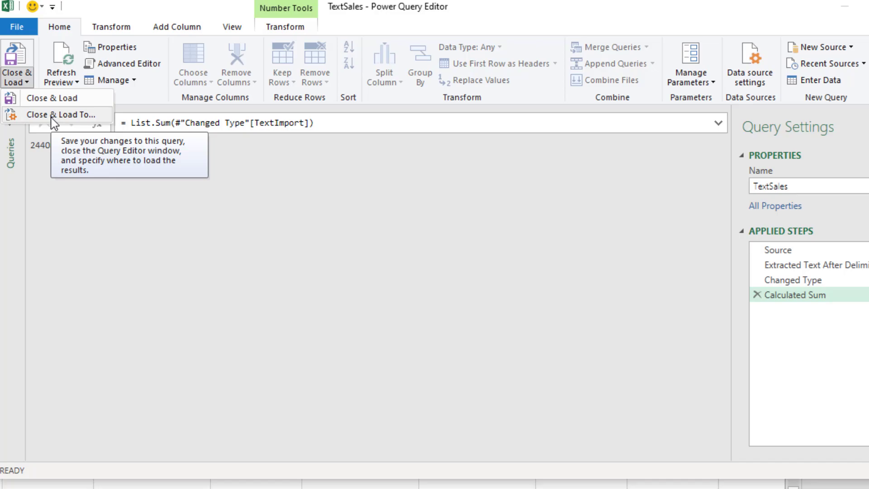
click(58, 113)
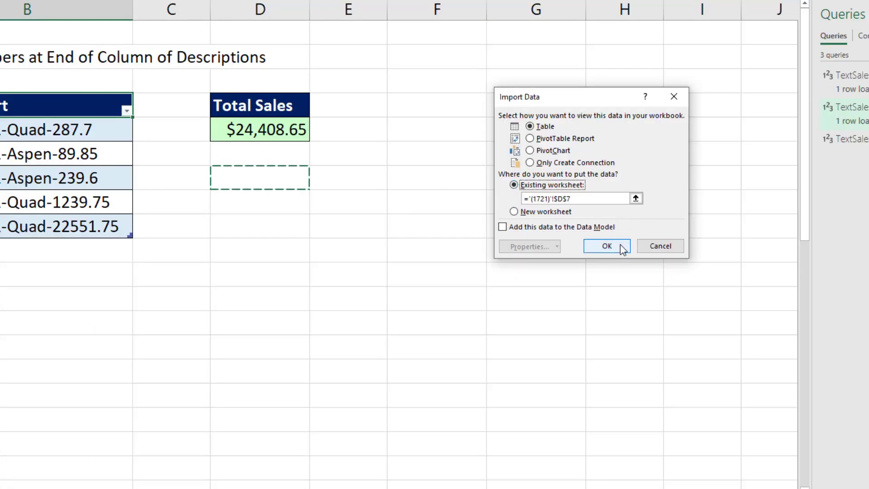
click(606, 246)
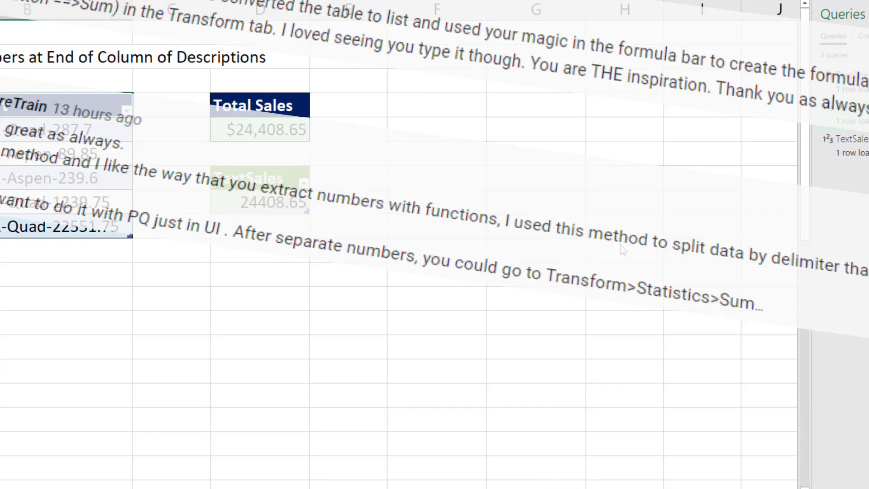